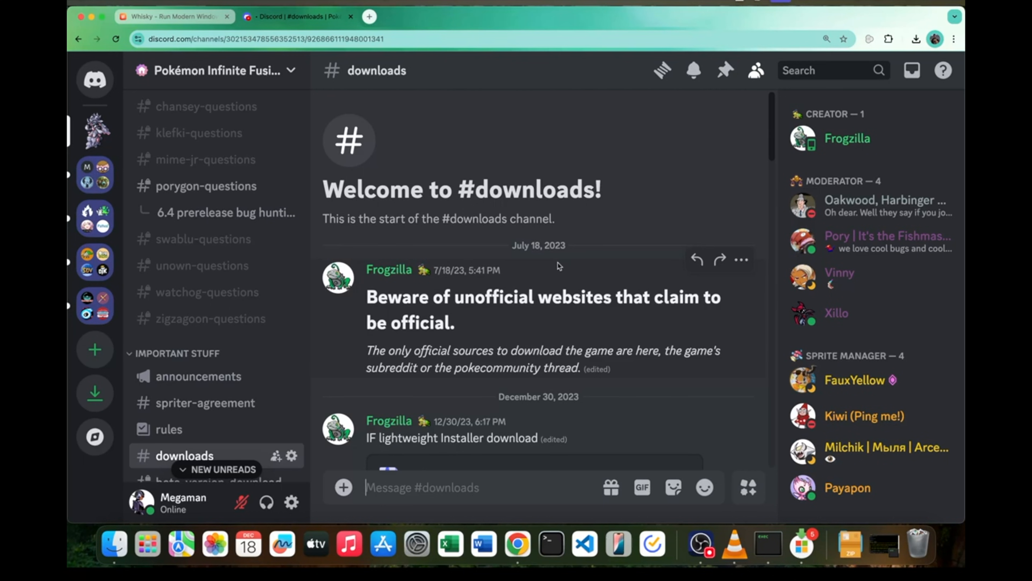
Switch from the Discord downloads channel tab to the getwhisky.app website tab.
click(172, 17)
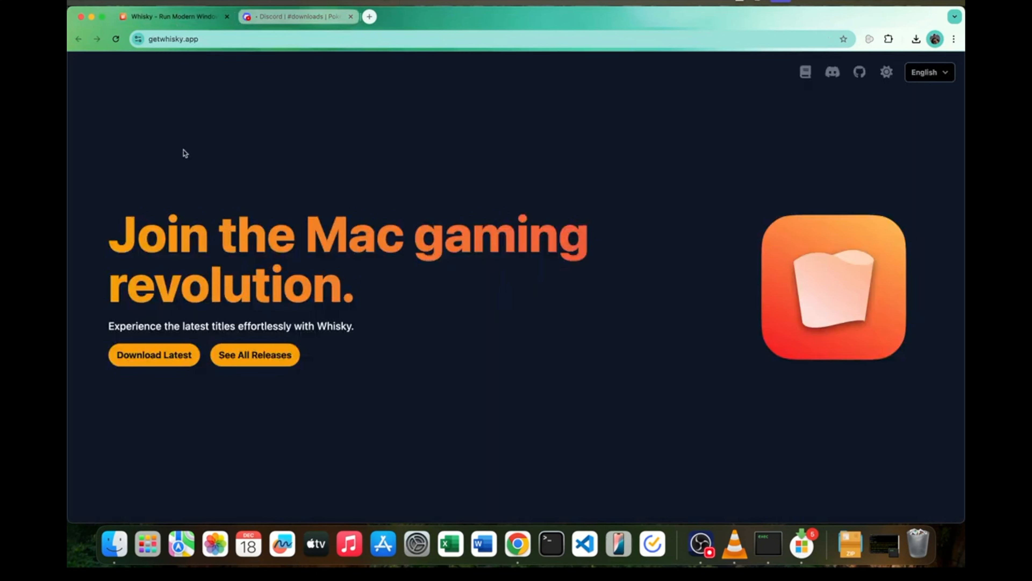
mouse_move(161, 310)
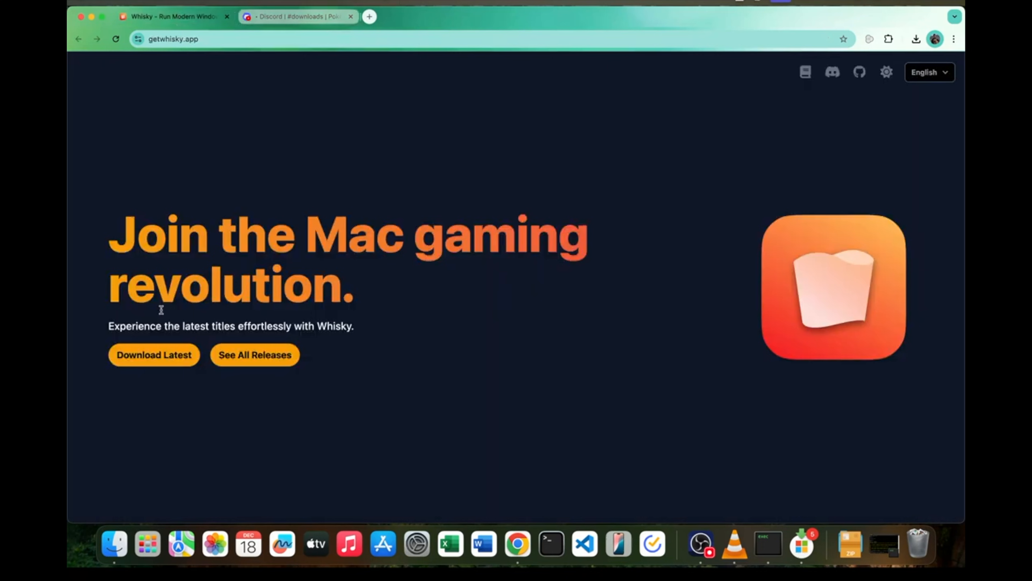
click(918, 39)
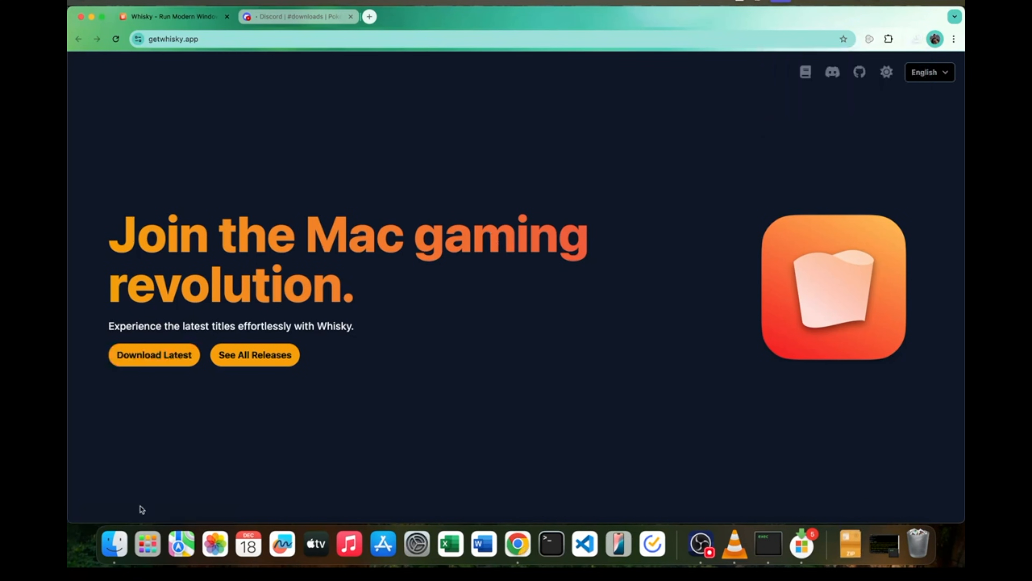
Show the Downloads folder in Finder and select the InfiniteFusion.zip archive.
click(115, 546)
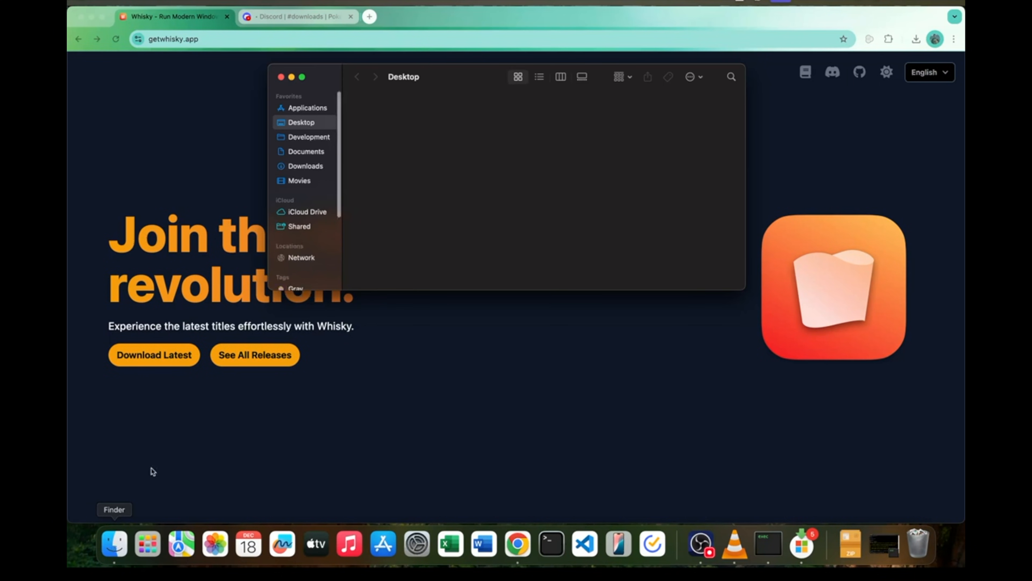
click(306, 166)
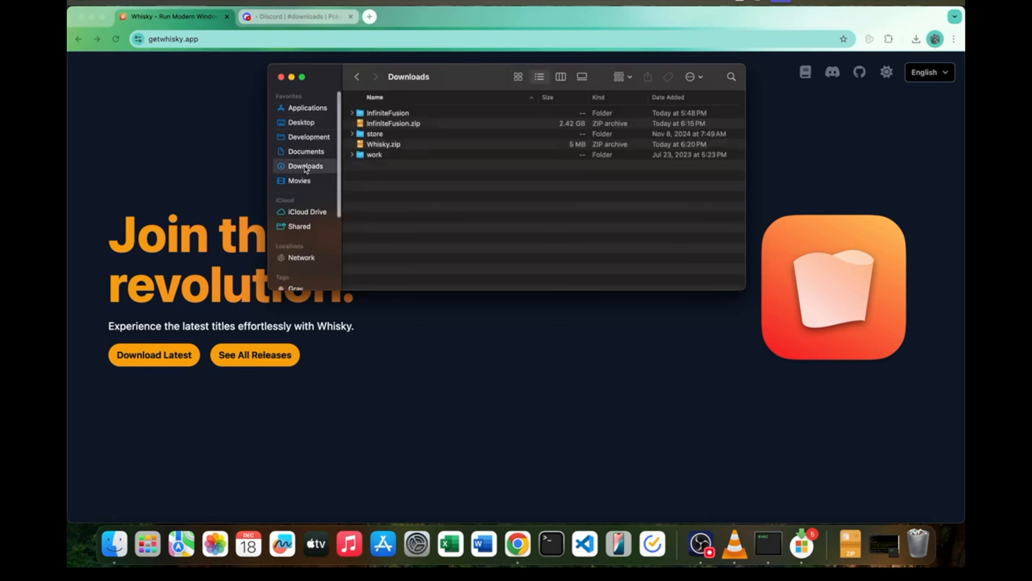
click(384, 144)
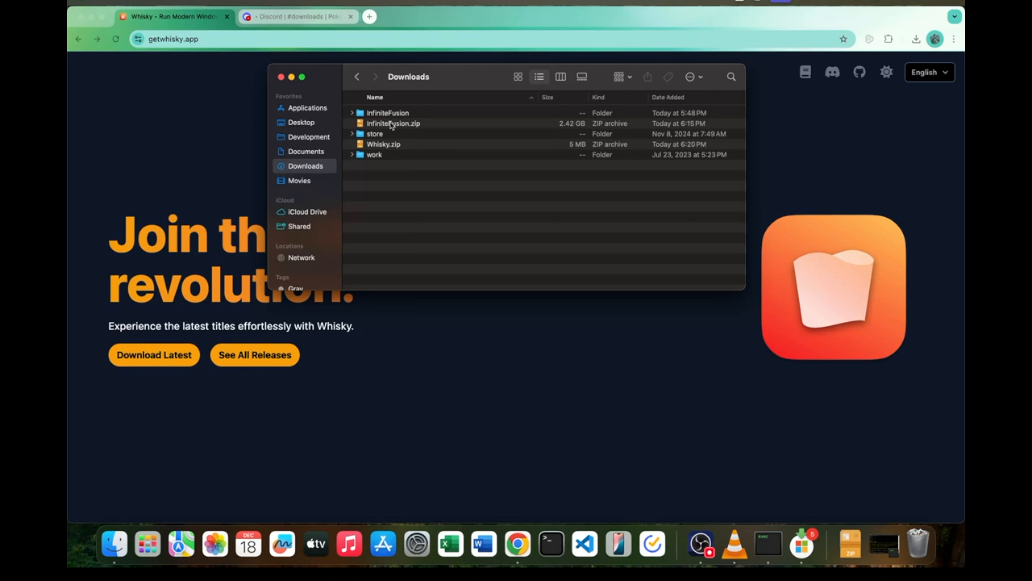
click(395, 123)
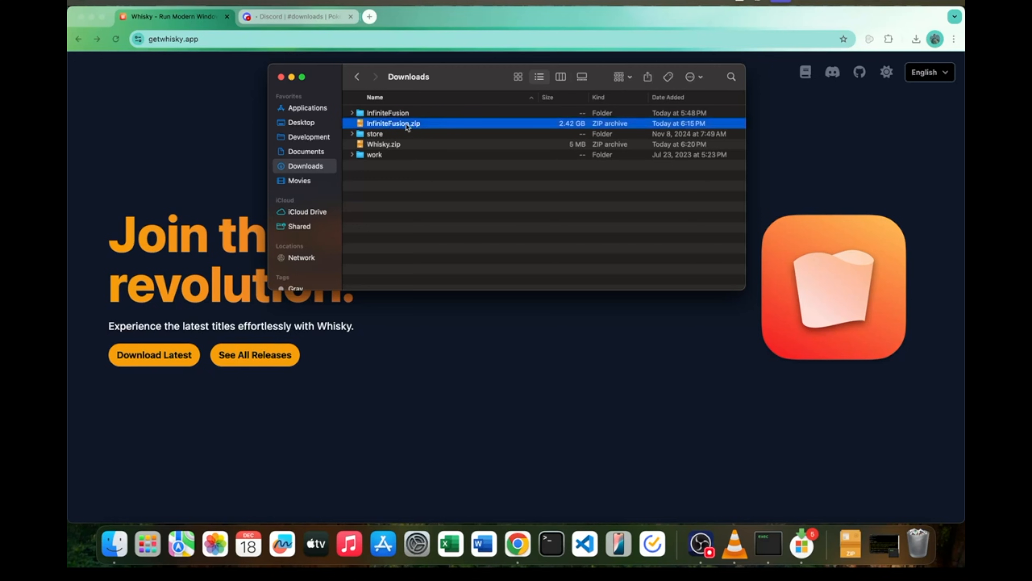
mouse_move(400, 128)
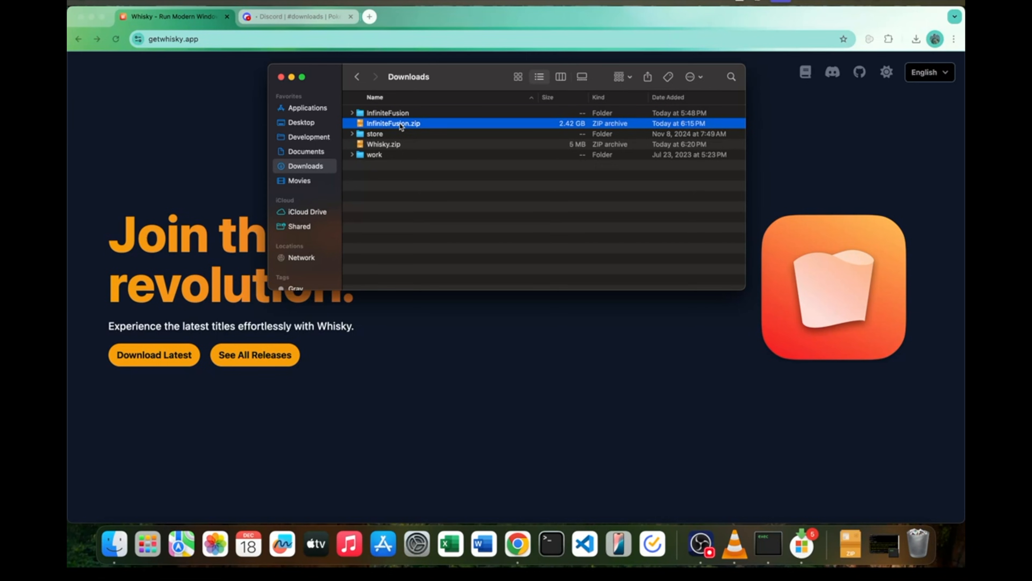
Expand the InfiniteFusion folder to peek at its contents, then collapse it.
click(387, 113)
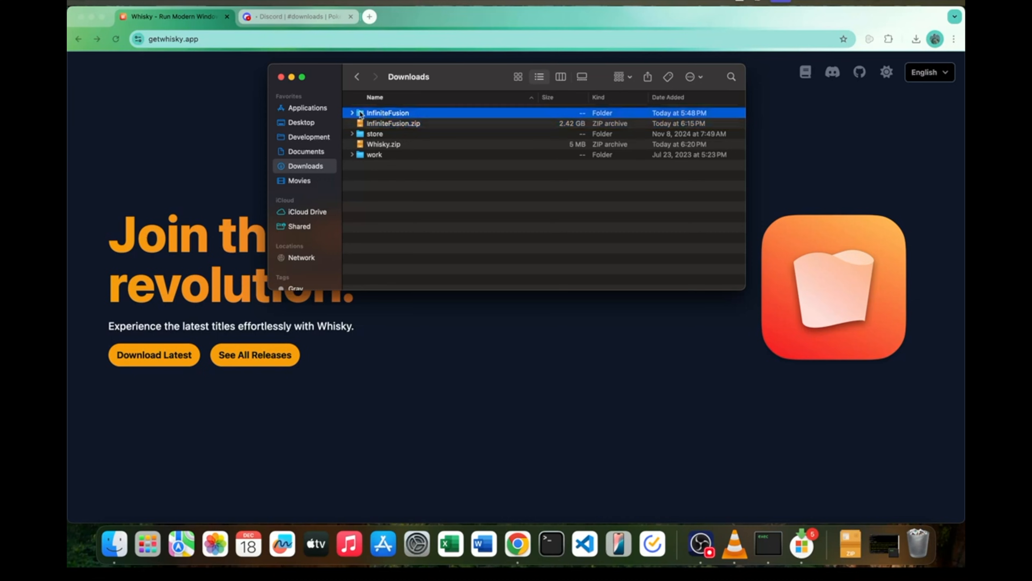
click(352, 113)
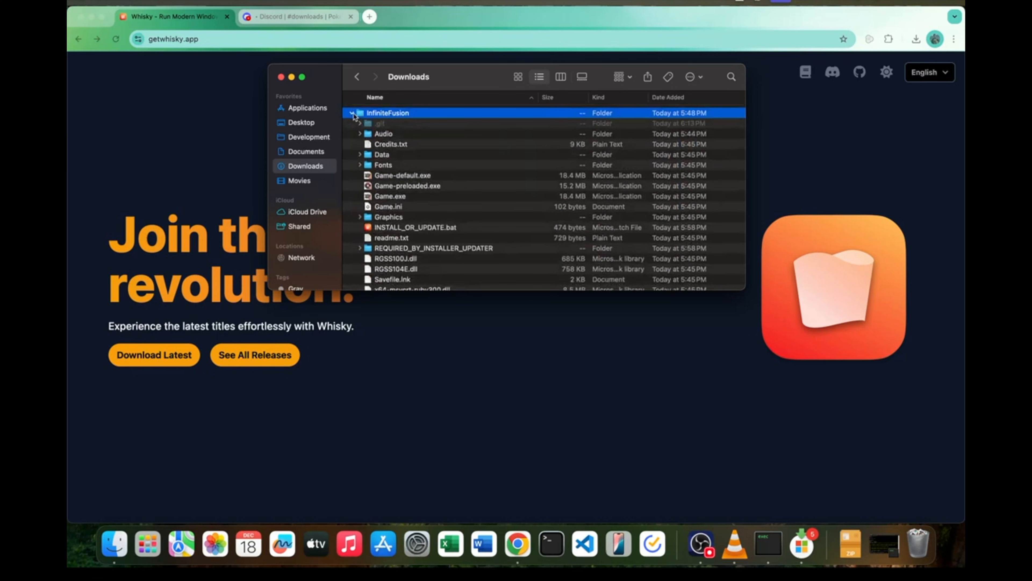
click(353, 113)
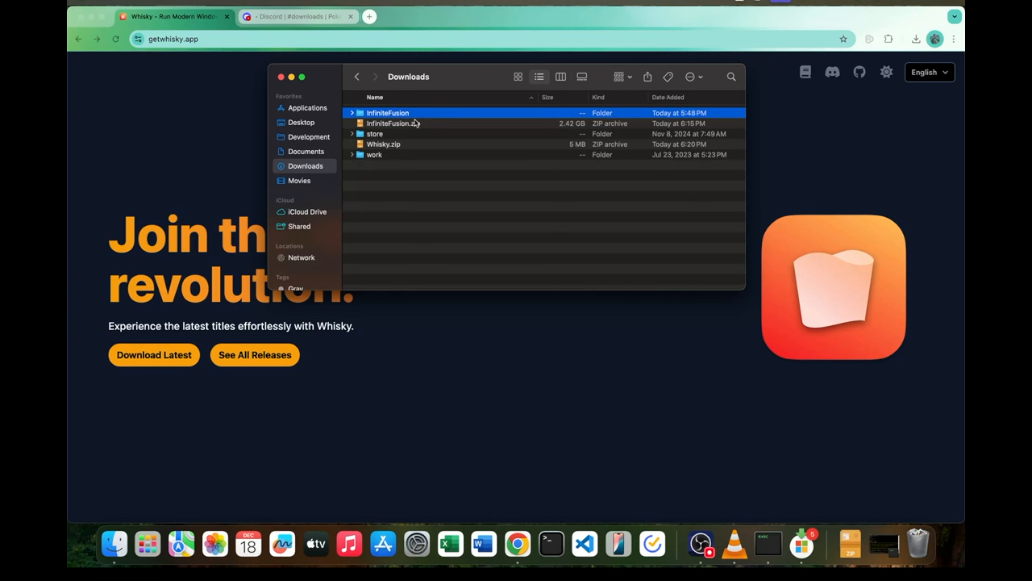
Launch Whisky from Applications, allowing the downloaded app to open.
click(309, 107)
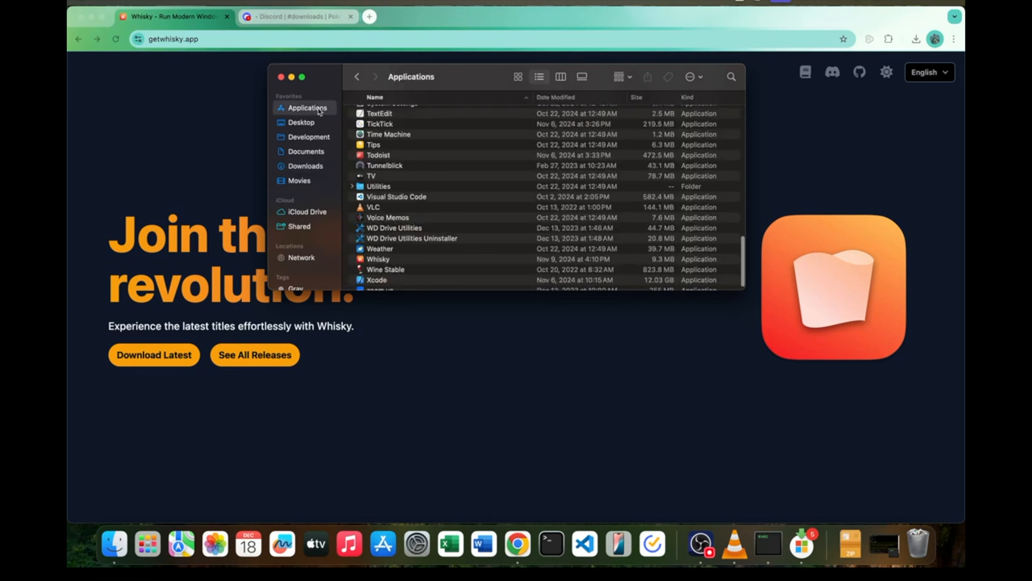
double_click(377, 259)
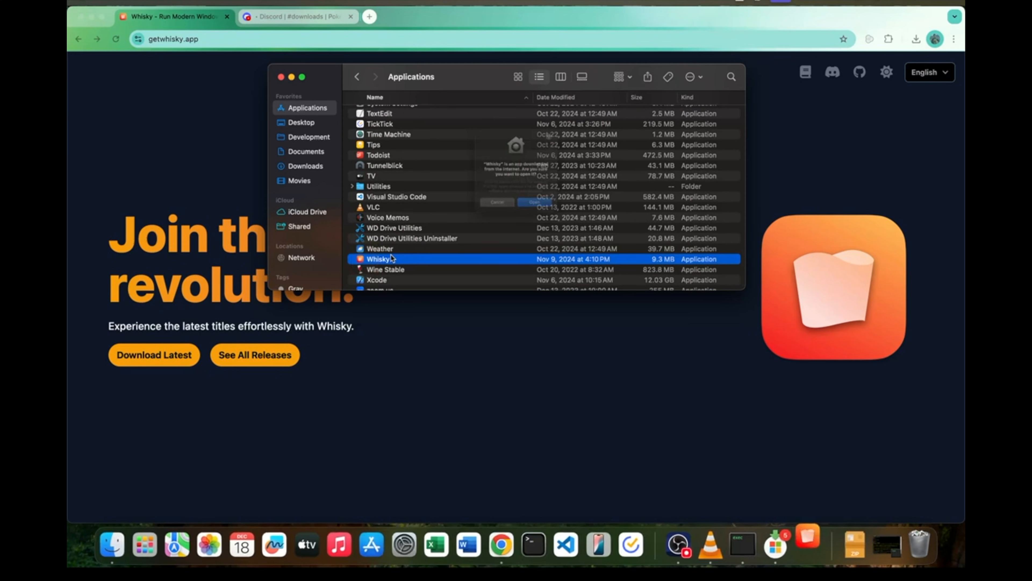
click(496, 201)
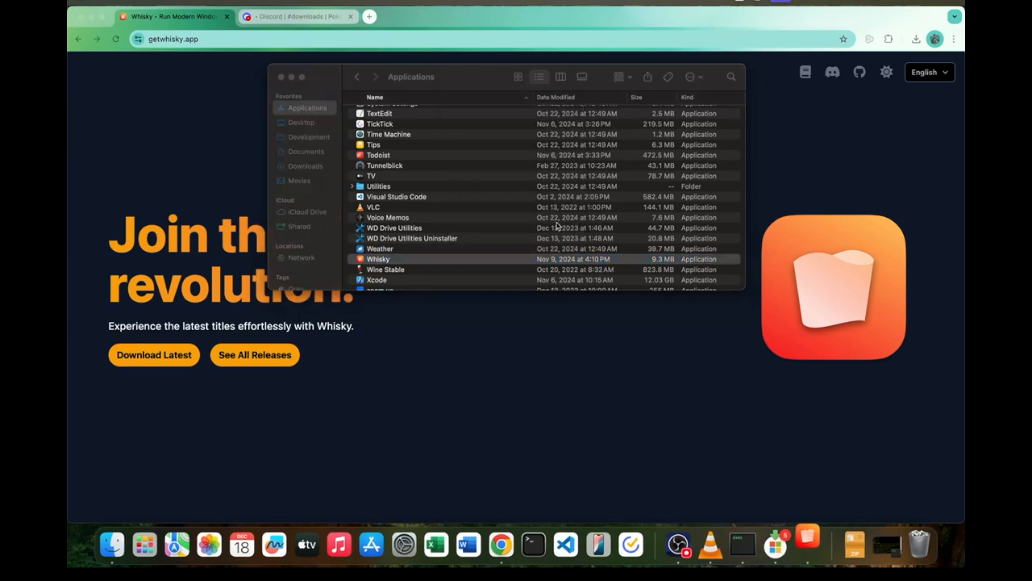
double_click(375, 259)
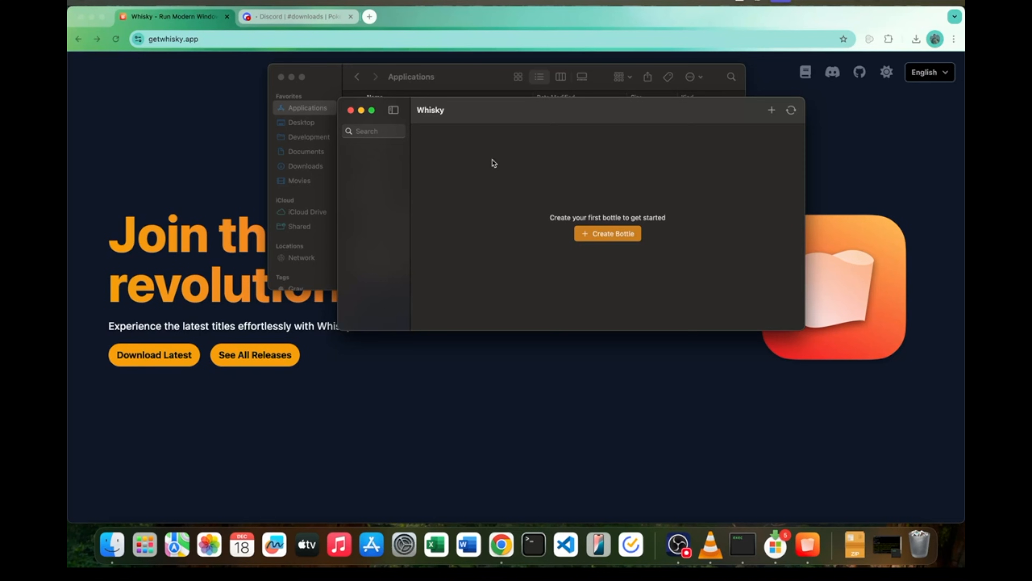
mouse_move(509, 274)
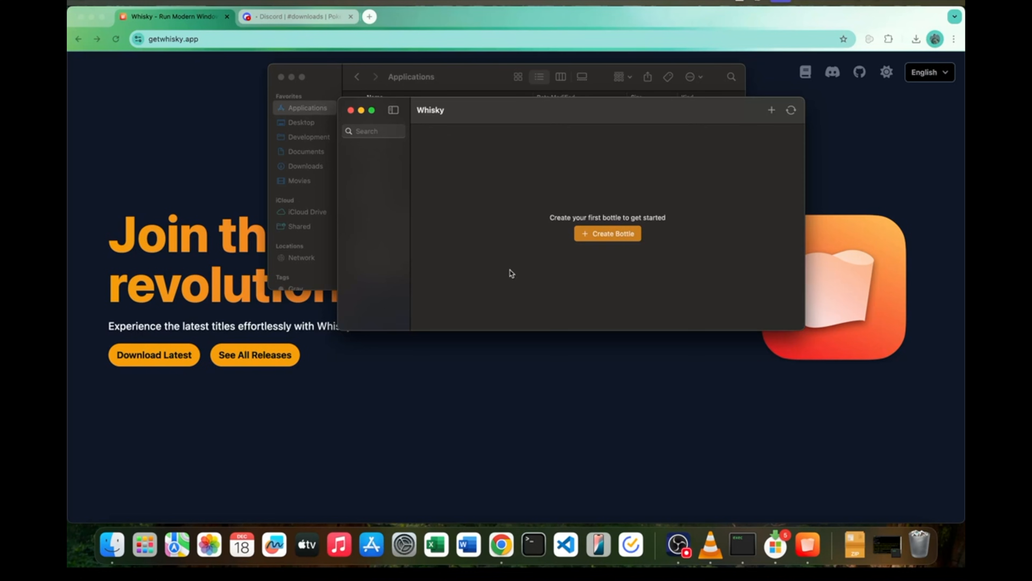
mouse_move(546, 122)
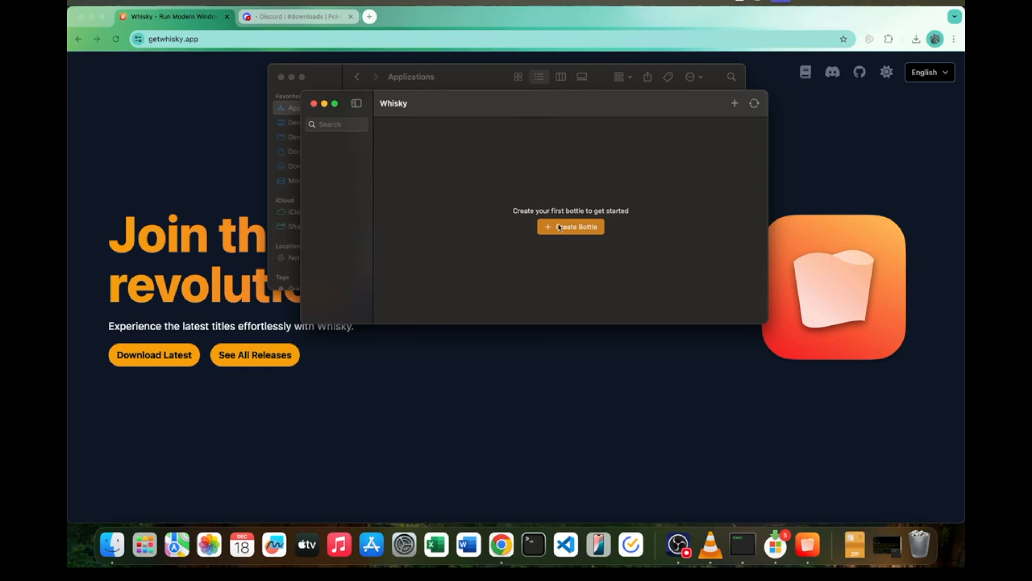
Create a new Windows 10 bottle named PIF.
click(559, 227)
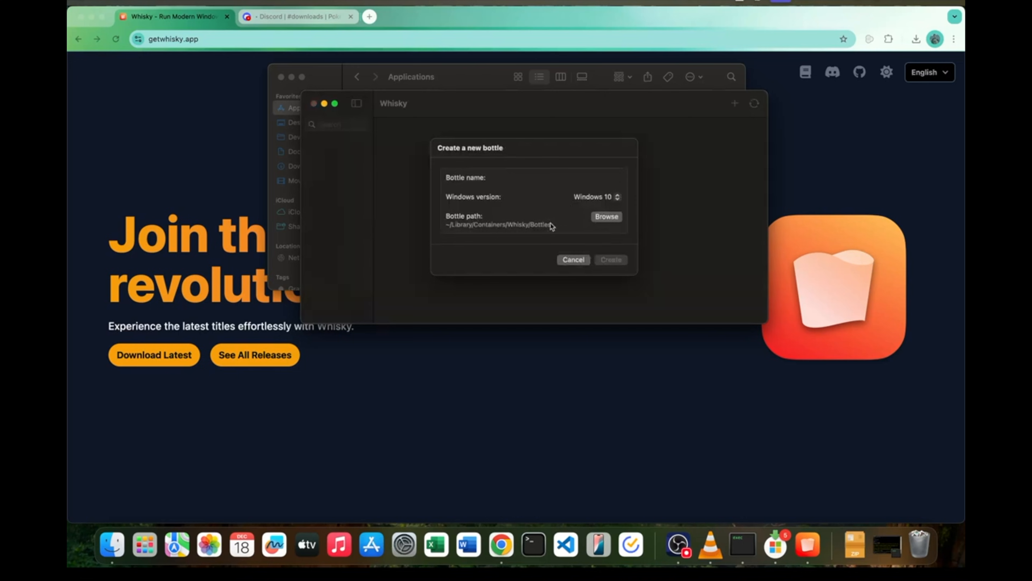
text(PIF)
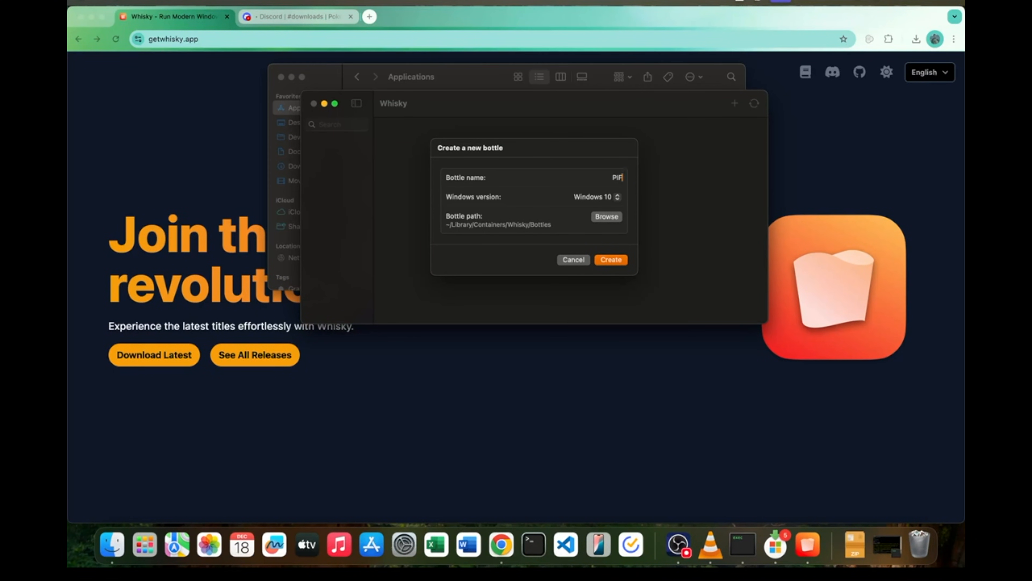
mouse_move(573, 273)
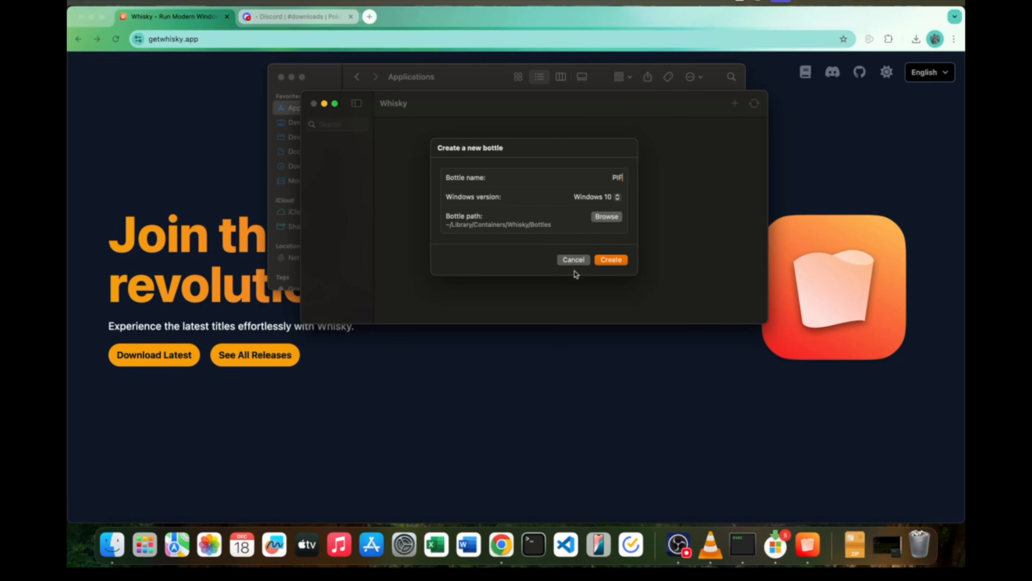
click(611, 260)
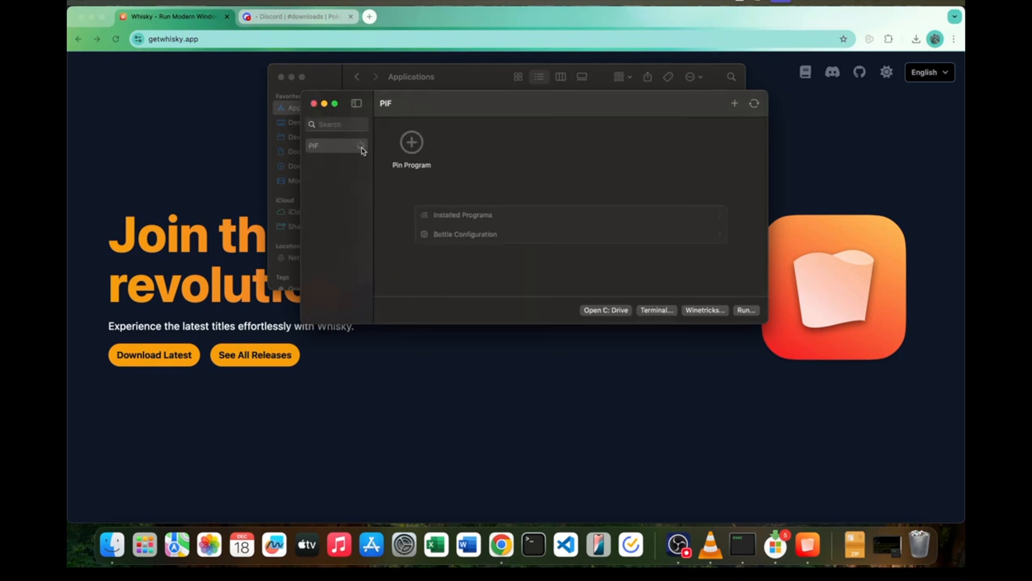
mouse_move(365, 157)
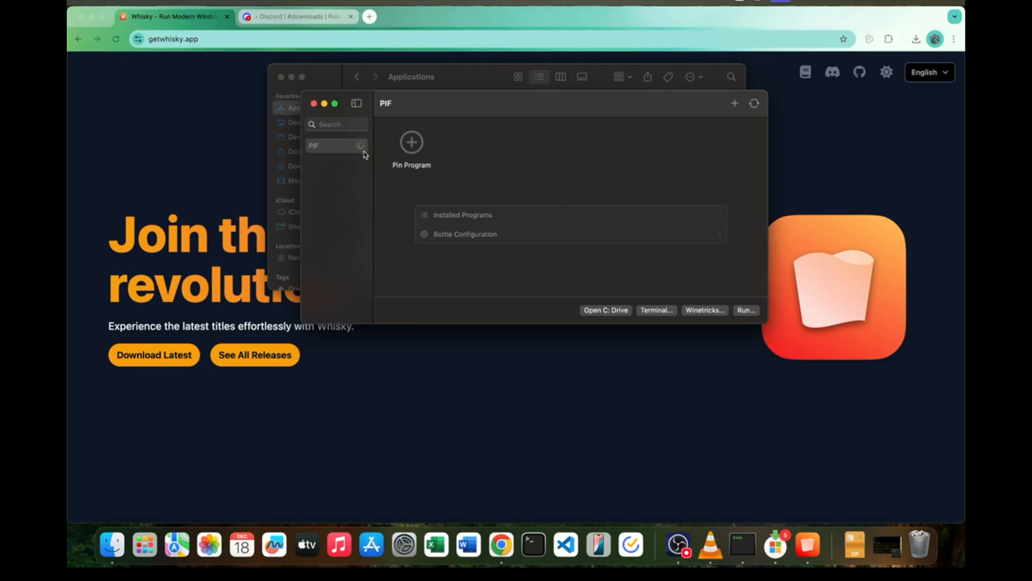
In the PIF bottle, choose Game.exe from Downloads as the program to pin.
click(336, 145)
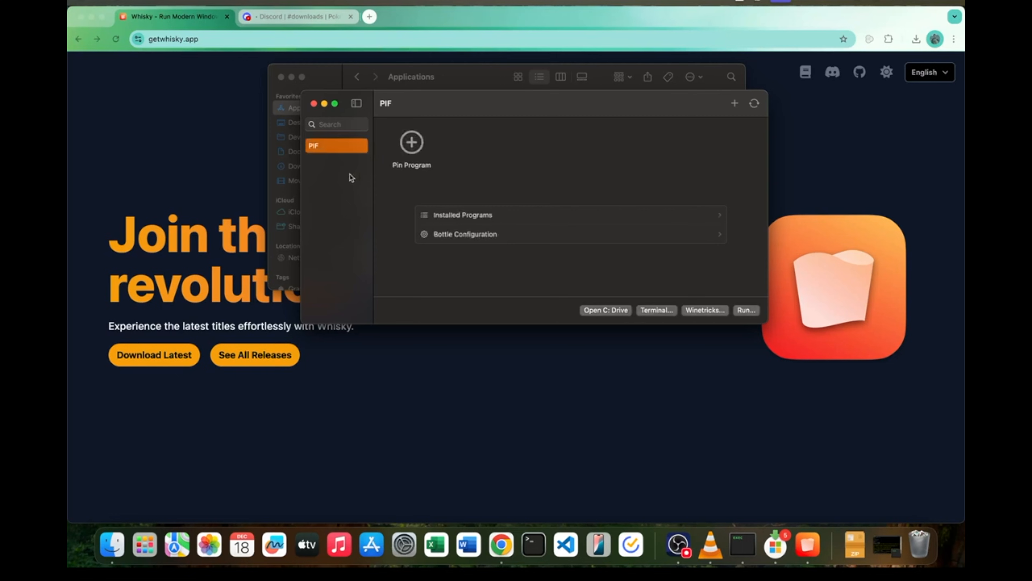
mouse_move(434, 171)
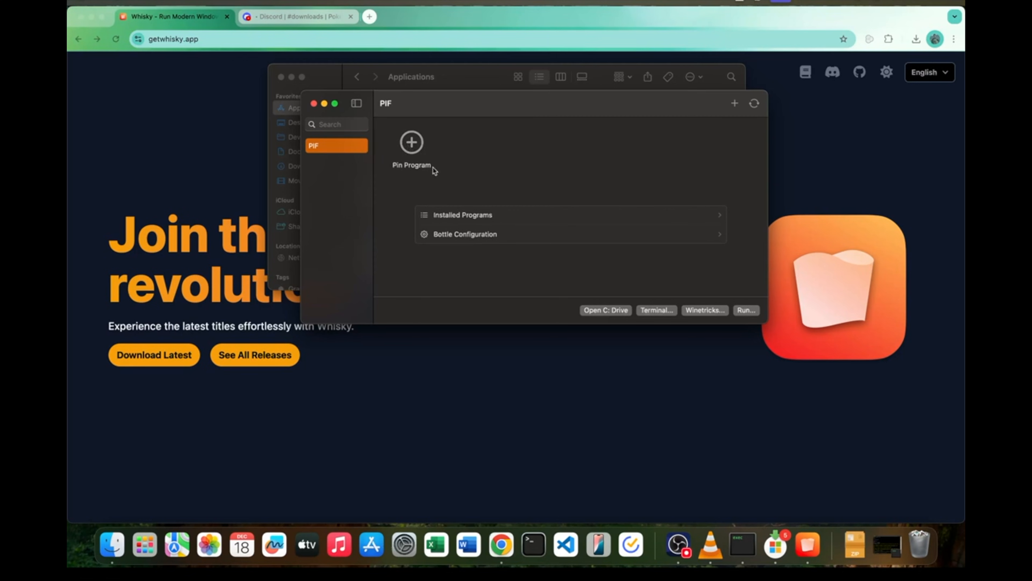
mouse_move(411, 145)
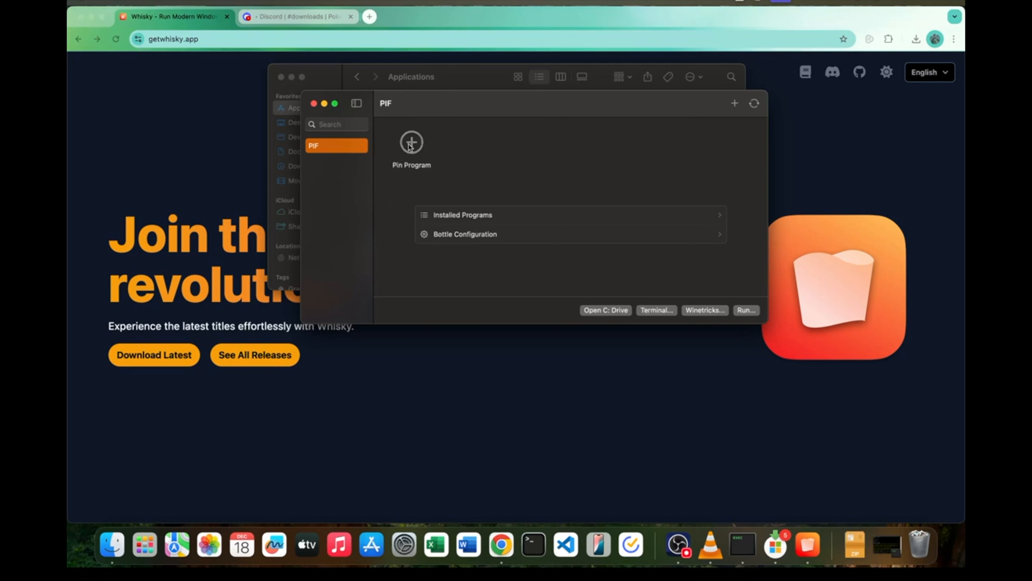
click(411, 143)
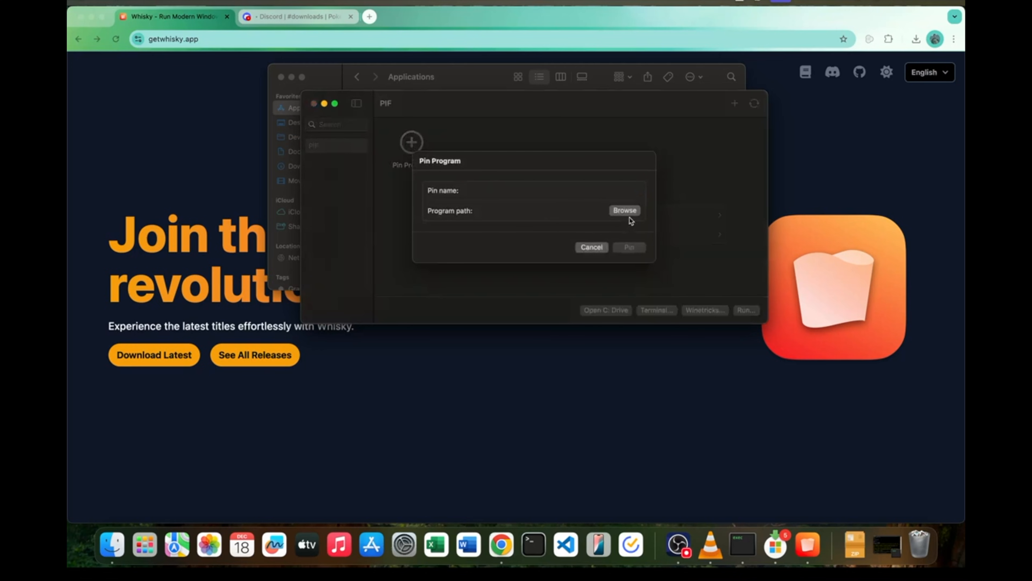
click(624, 210)
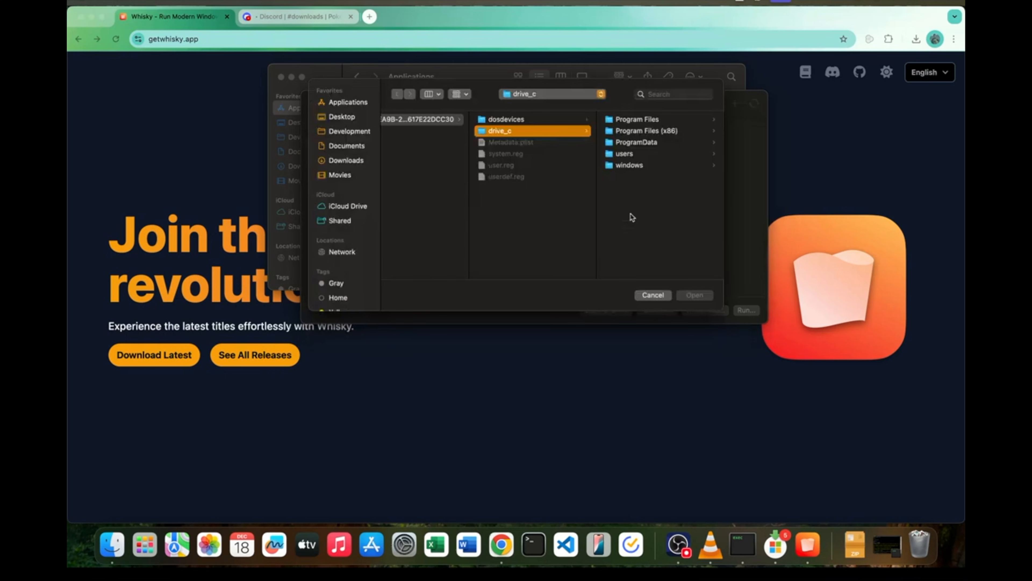
click(346, 160)
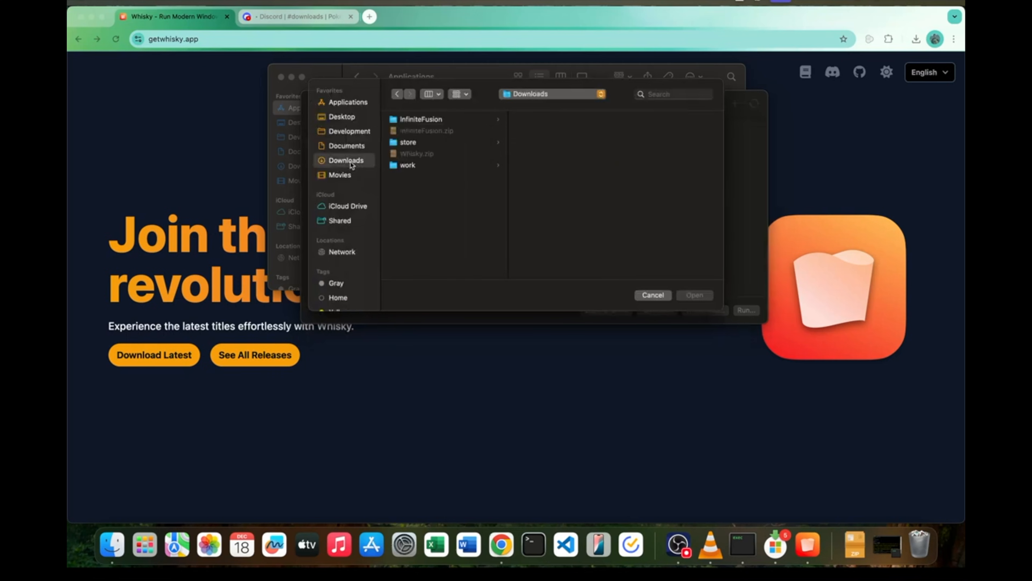
click(421, 119)
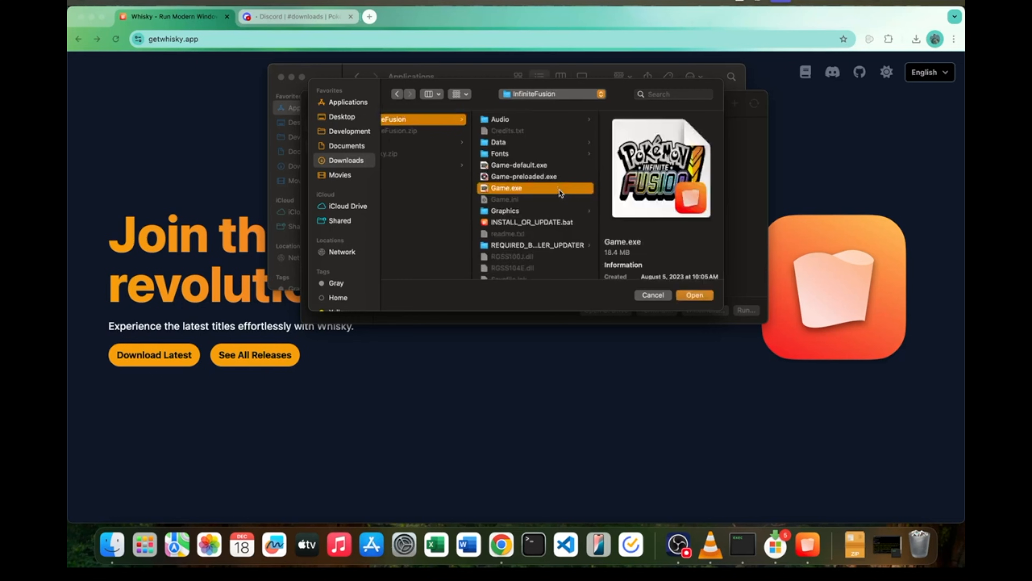
mouse_move(618, 233)
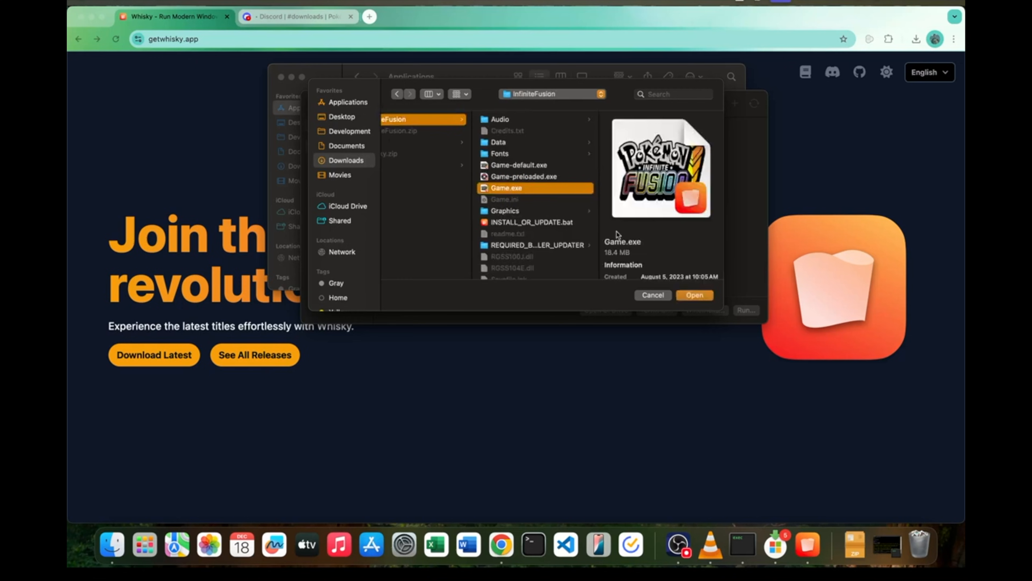
click(695, 295)
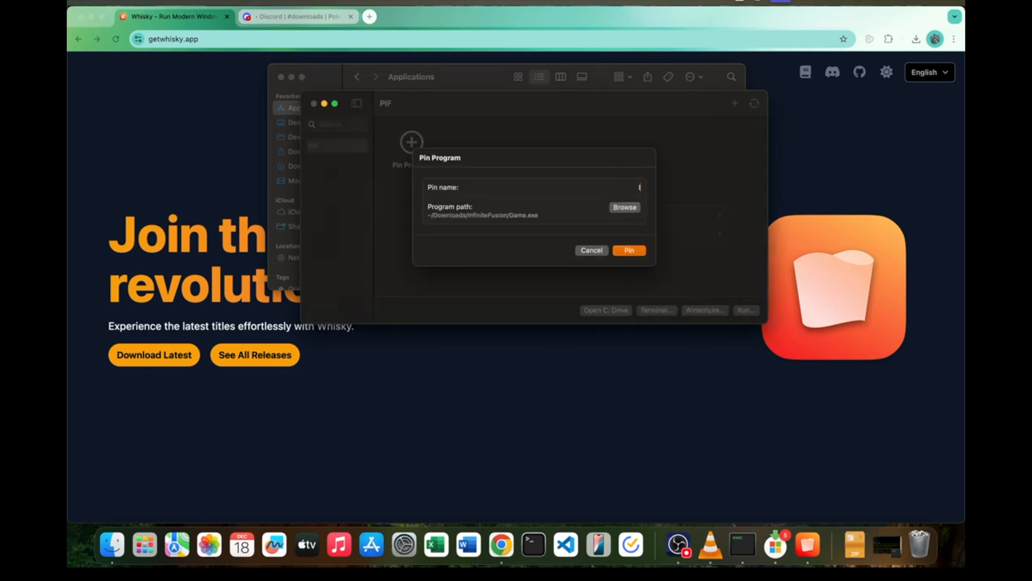
Name the pin InfiniteFusion, create it and refresh the bottle to show it.
text(InfiniteFusion)
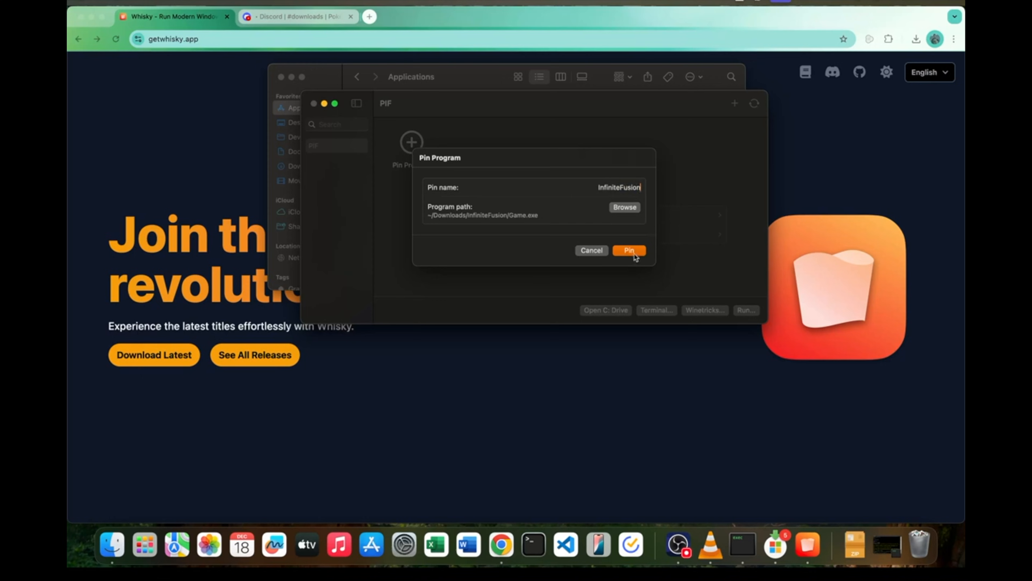
click(629, 250)
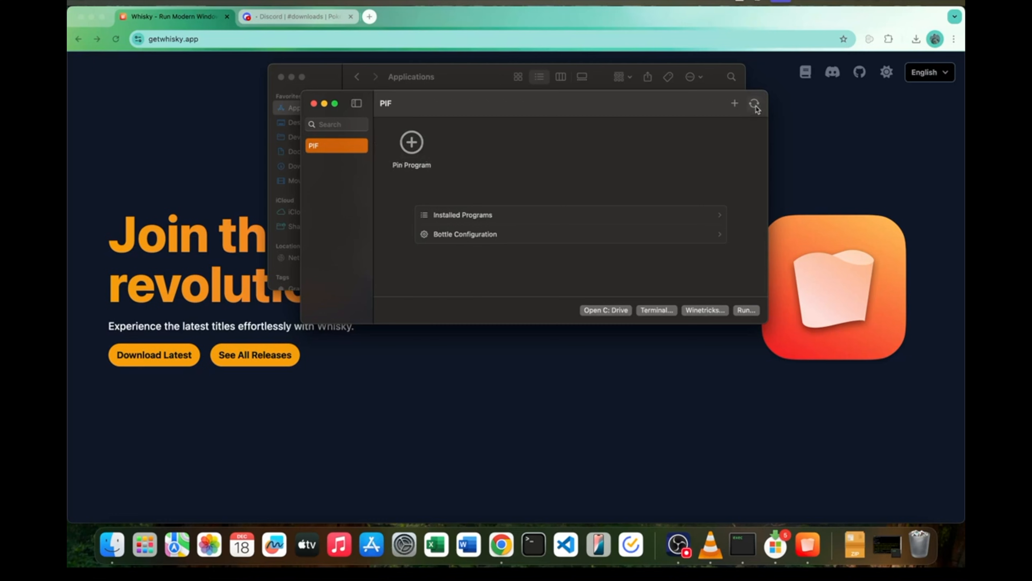
click(754, 104)
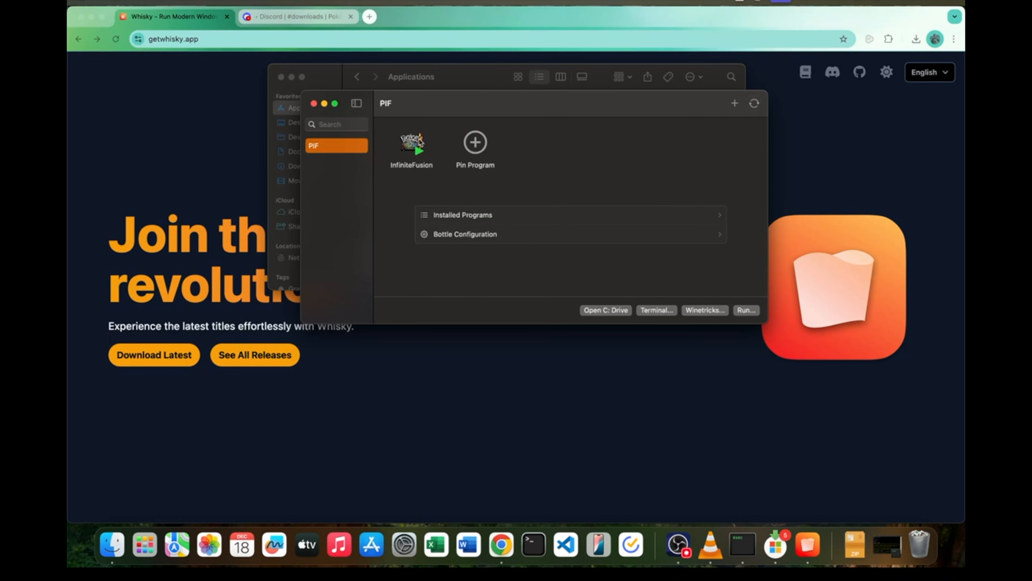
Start a second pin and pick INSTALL_OR_UPDATE.bat from the InfiniteFusion folder.
click(475, 142)
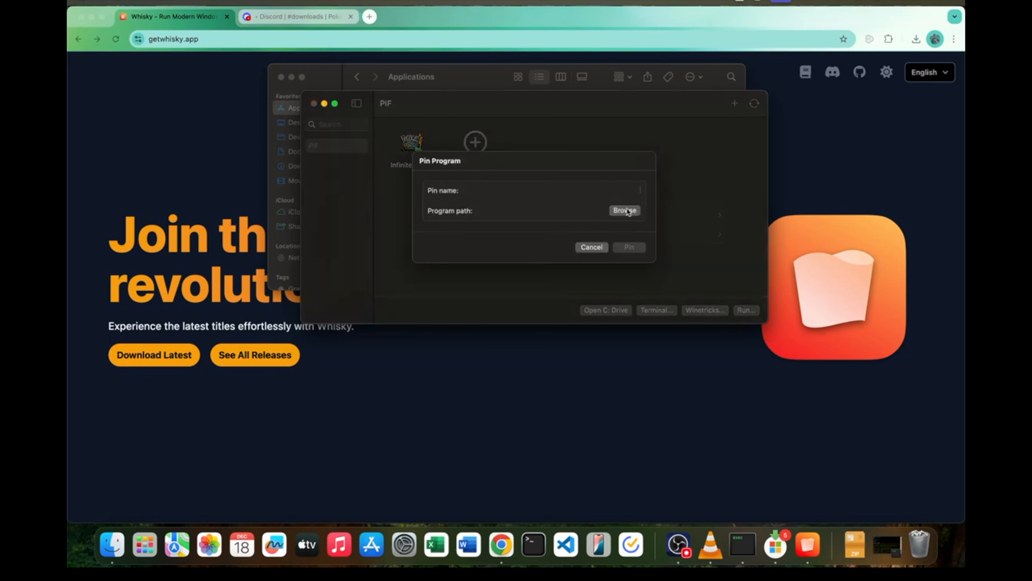
click(625, 210)
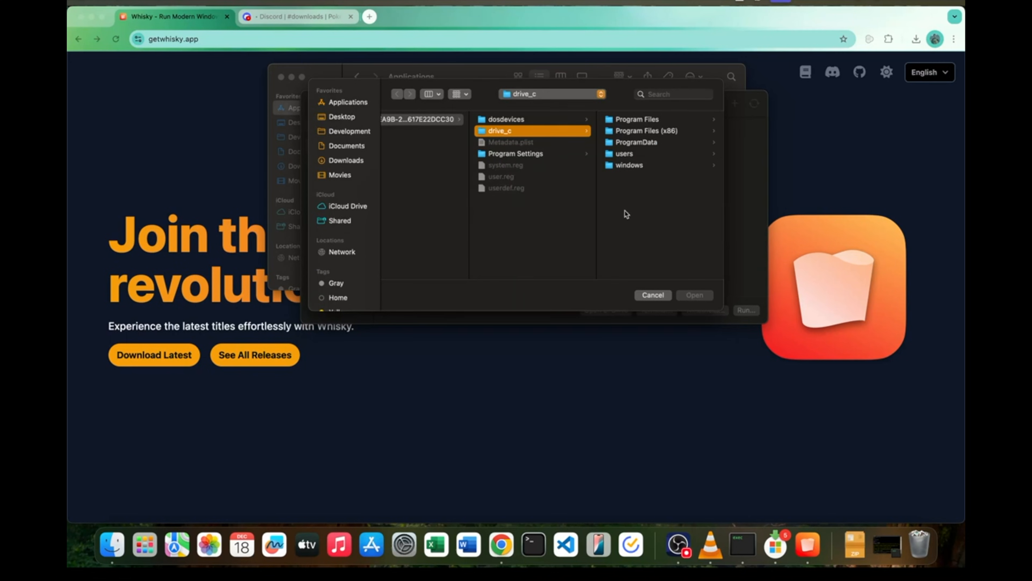
click(345, 160)
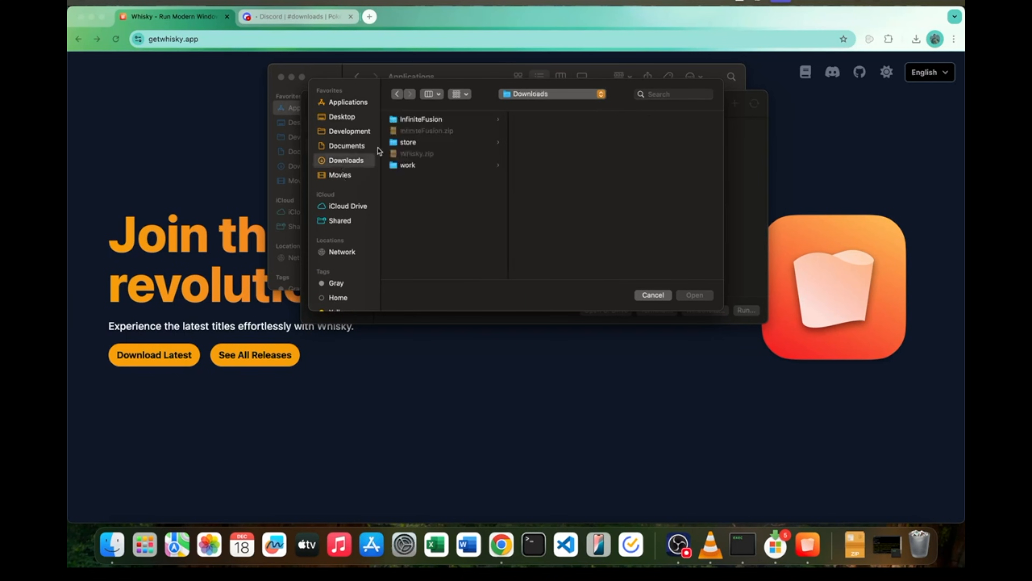
click(420, 120)
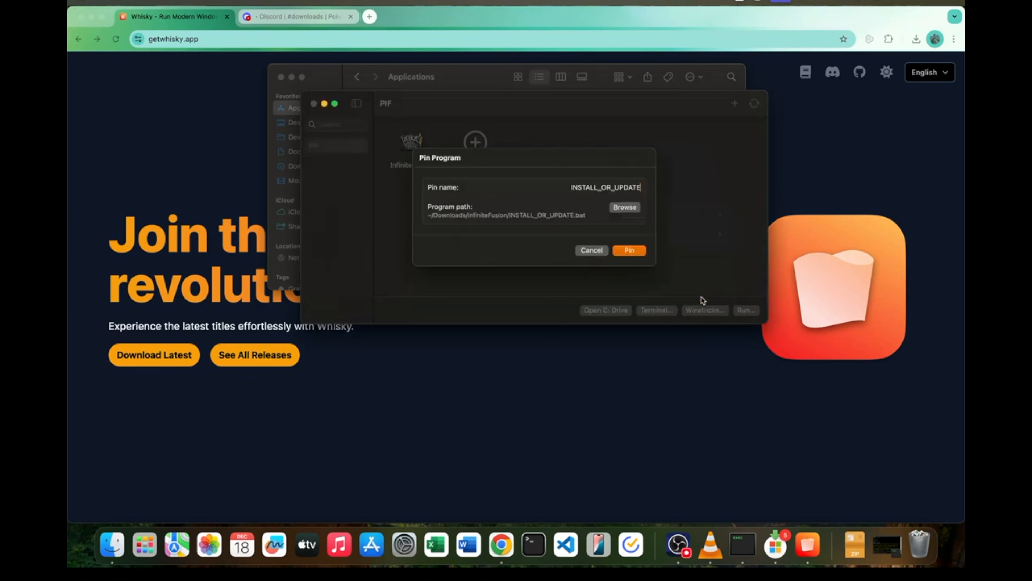
Replace the suggested pin name with Updater.
double_click(606, 187)
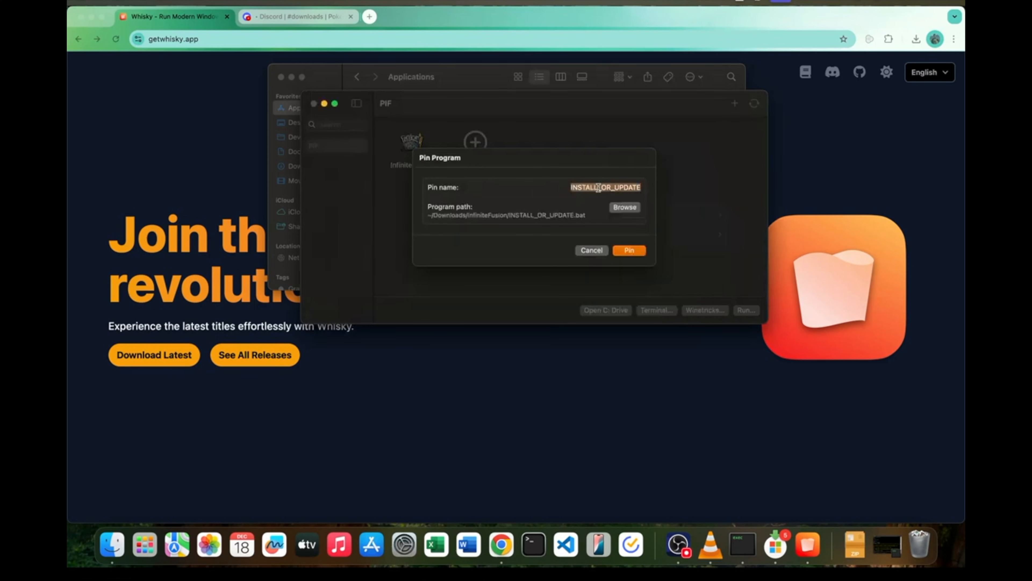
text(Updater)
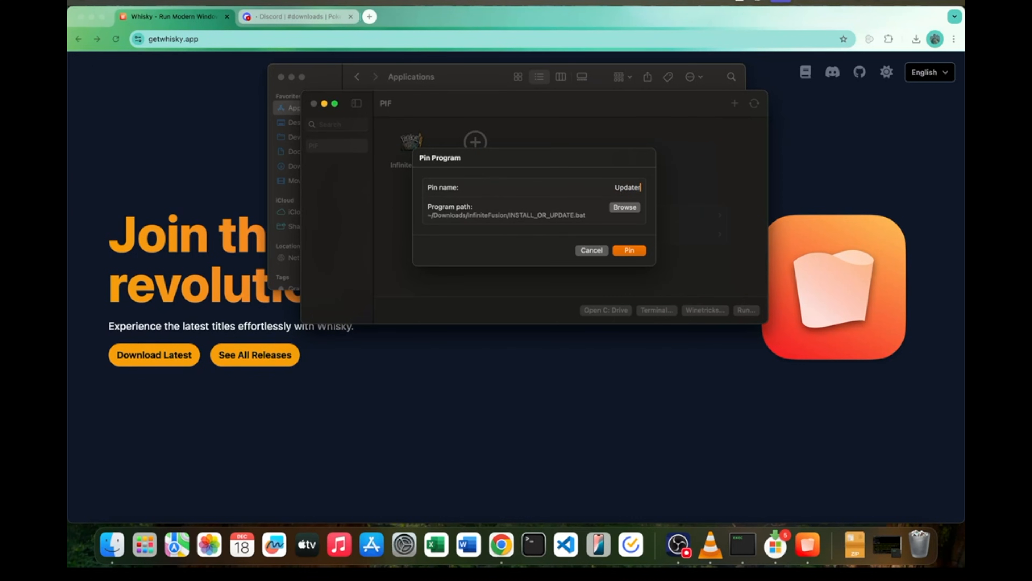
Create the Updater pin, then launch the pinned InfiniteFusion game.
click(629, 250)
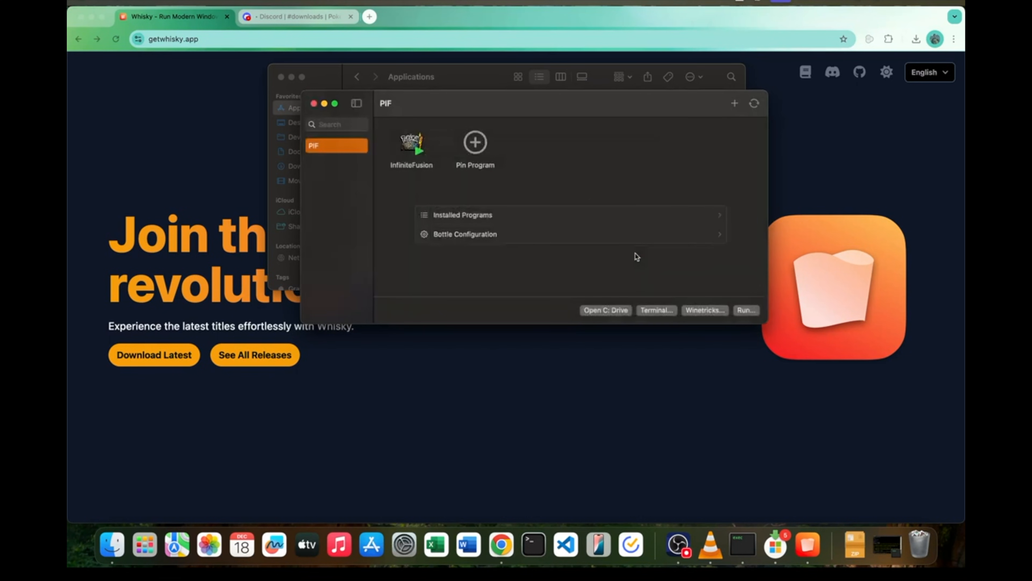
mouse_move(568, 161)
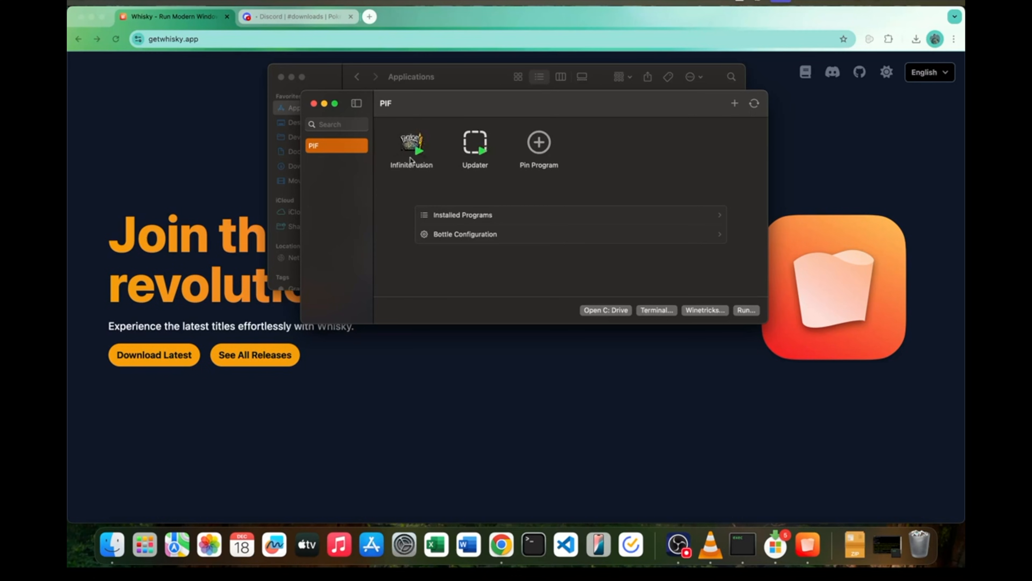
double_click(412, 146)
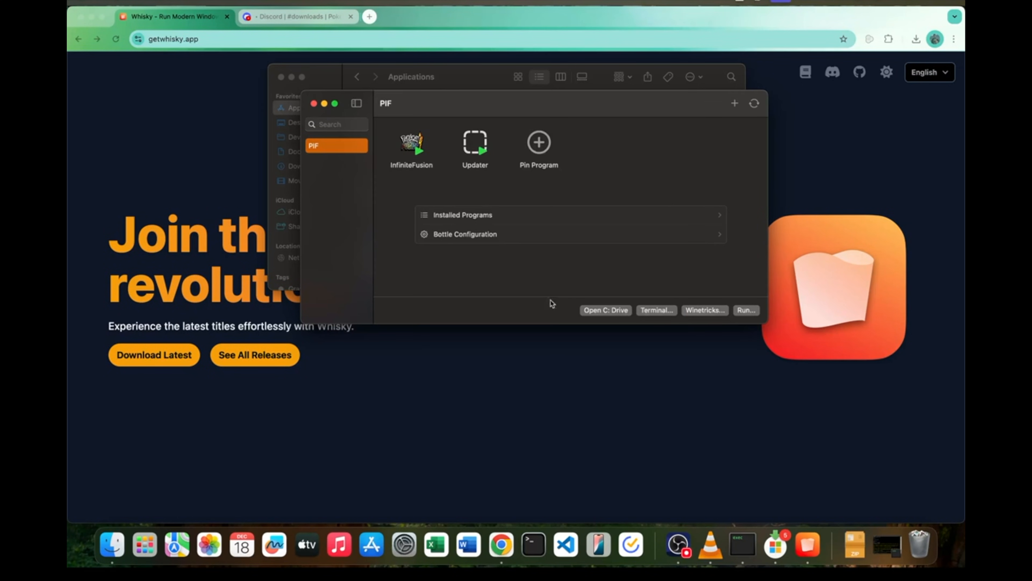
mouse_move(613, 324)
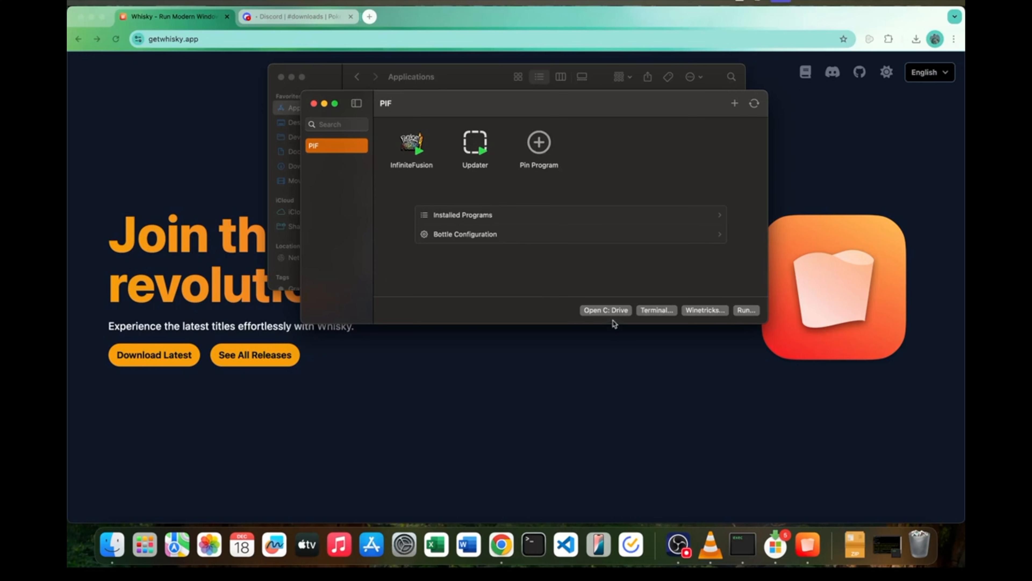
Open the bottle's C: drive and locate File A.rxdata under users/crossover/AppData/Roaming/infinitefusion.
click(606, 311)
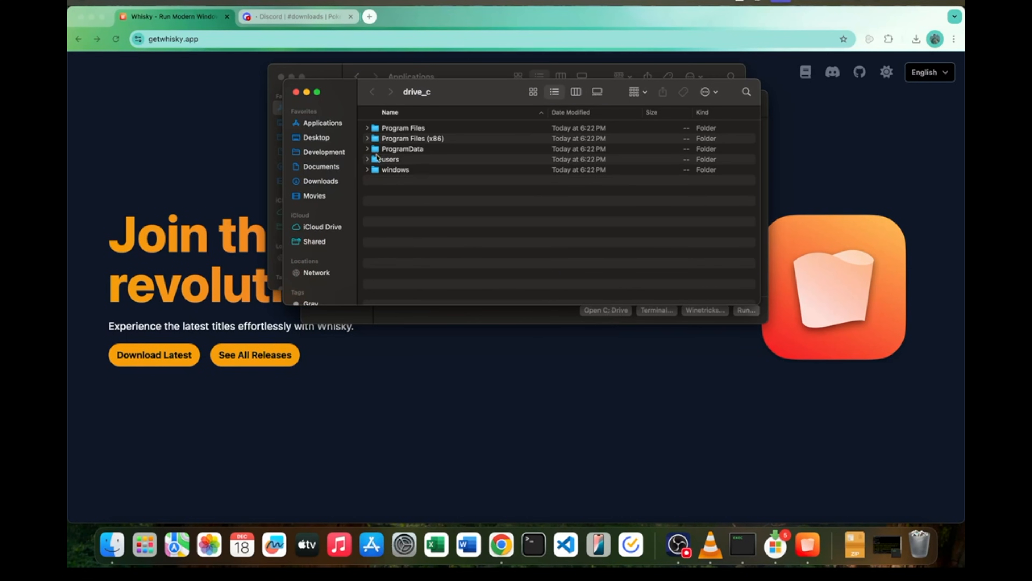
click(367, 159)
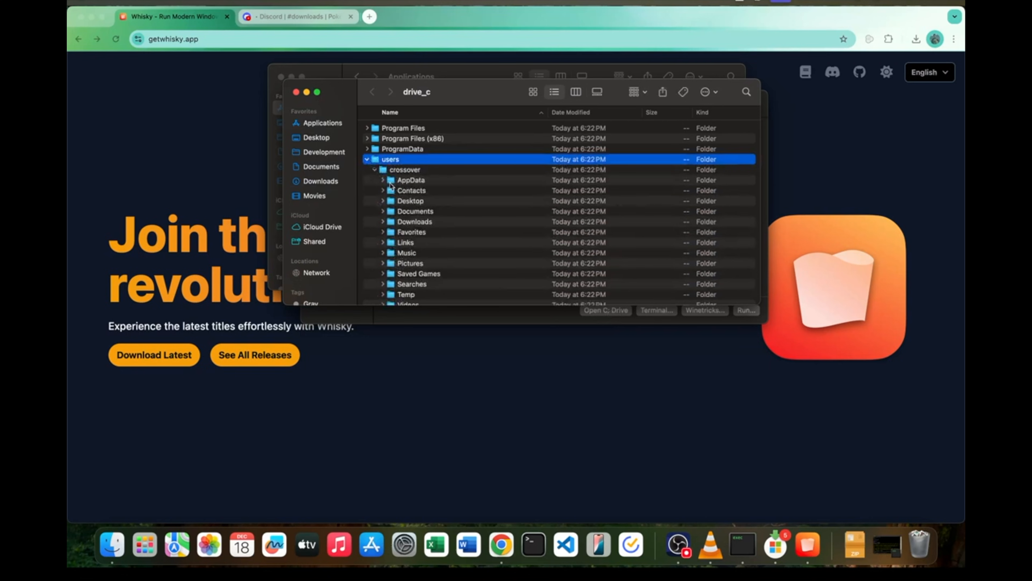
click(383, 180)
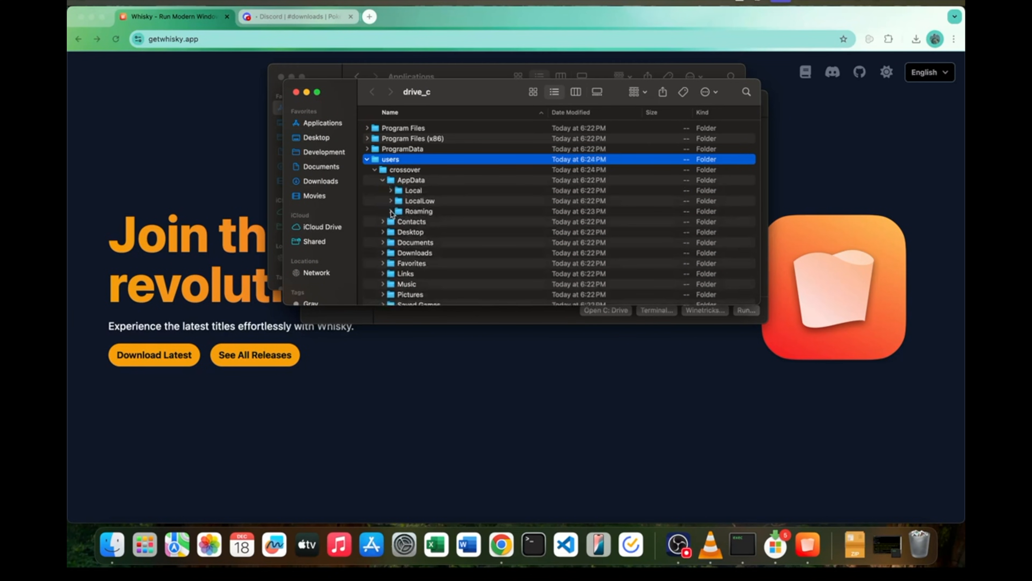
click(391, 210)
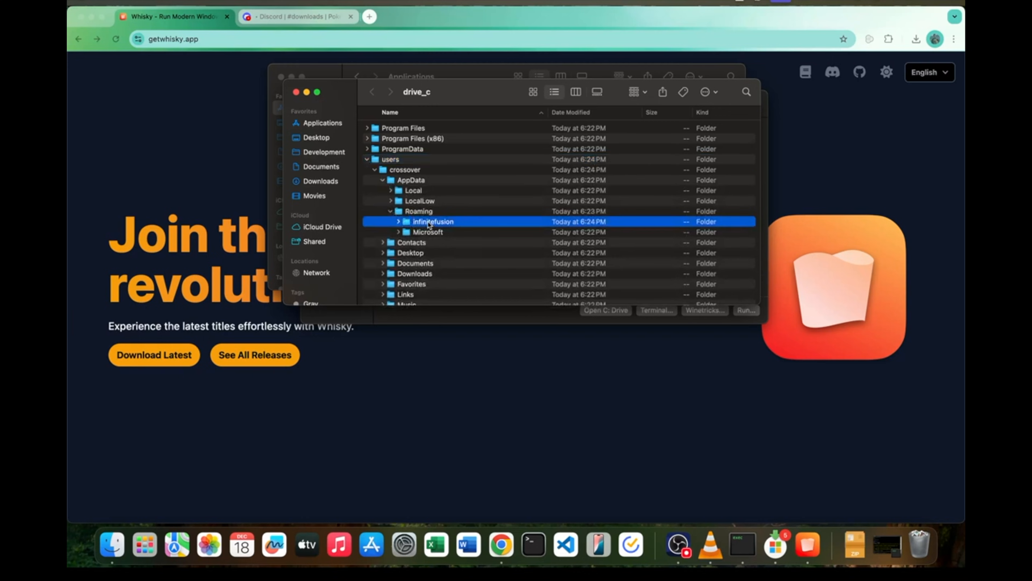
click(397, 221)
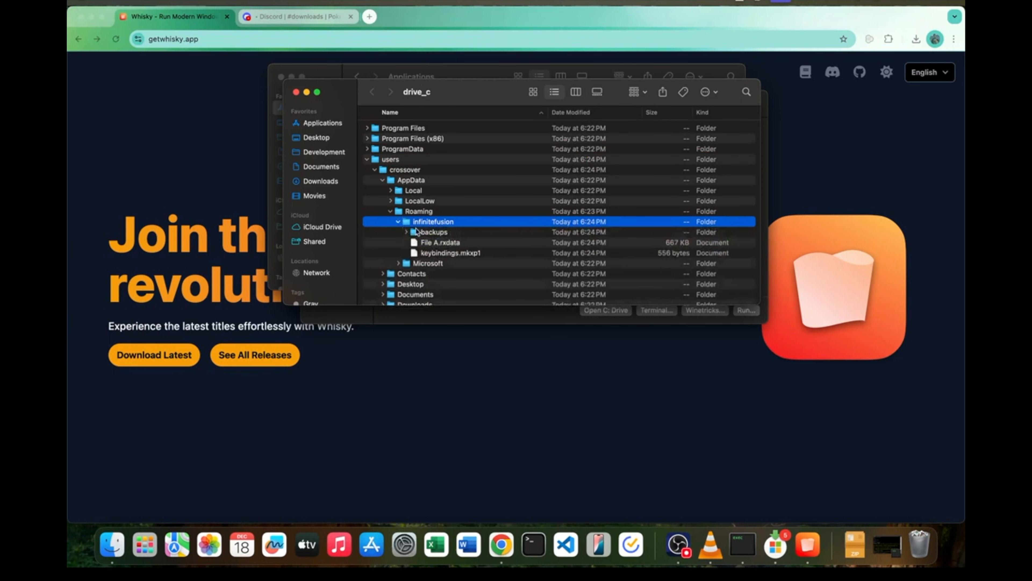
click(439, 243)
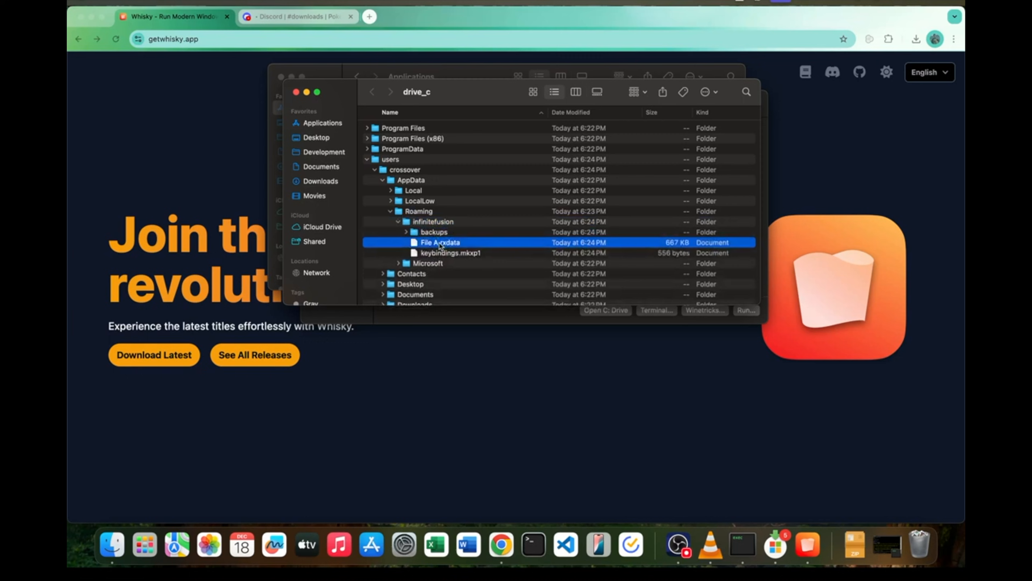
Collapse and select the infinitefusion save folder, then close the drive_c window.
click(398, 221)
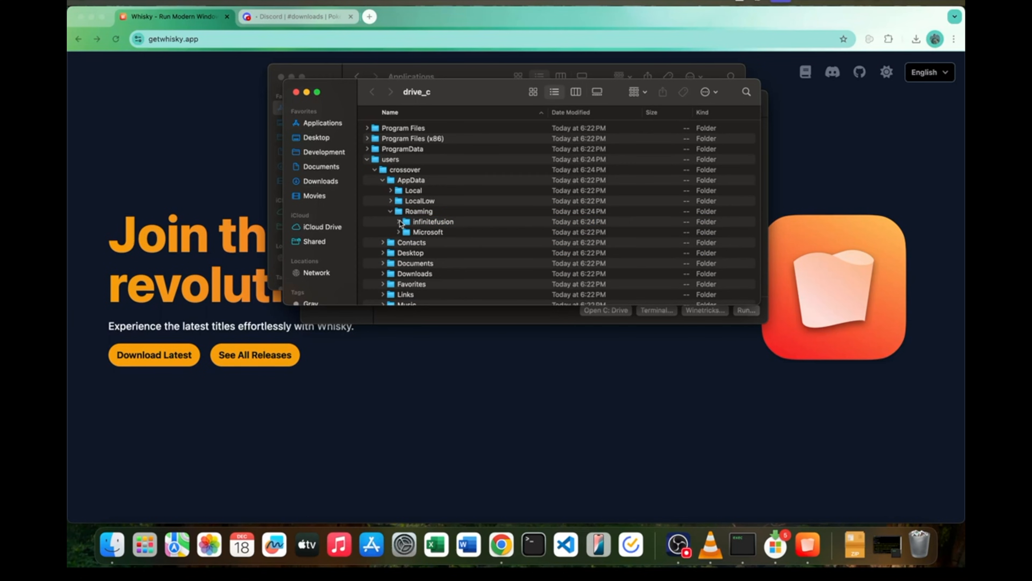
click(433, 222)
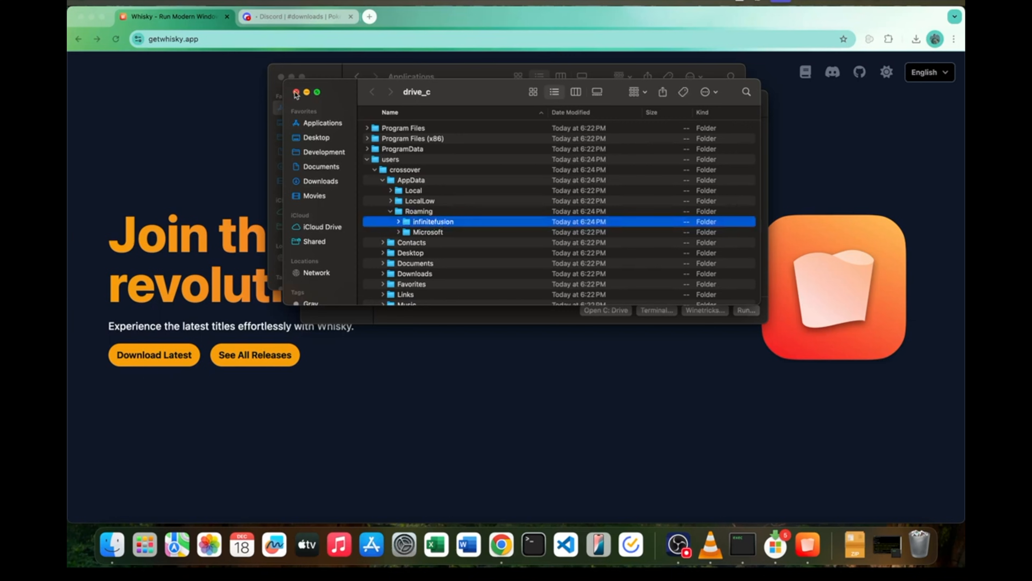
click(323, 122)
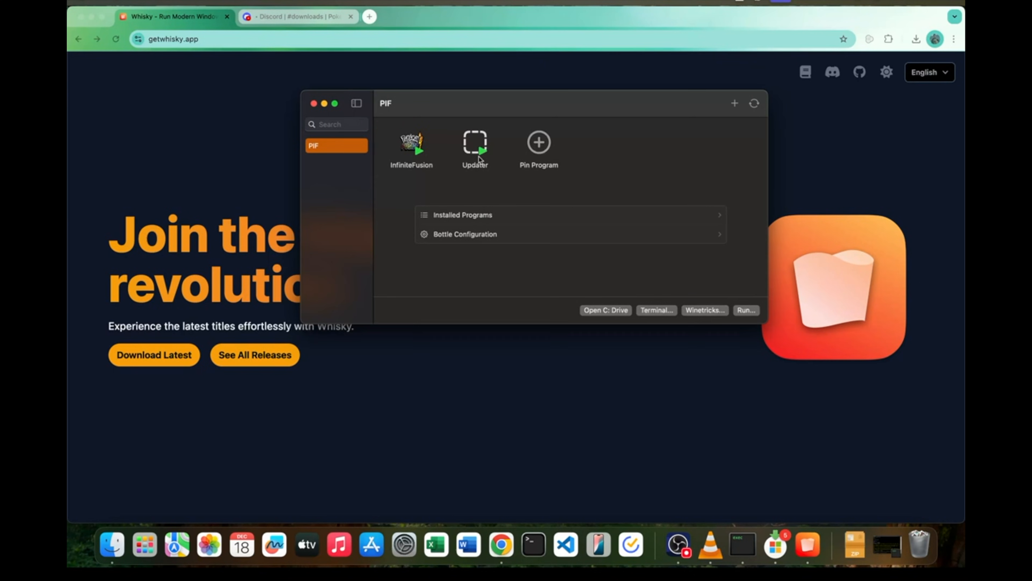
mouse_move(482, 150)
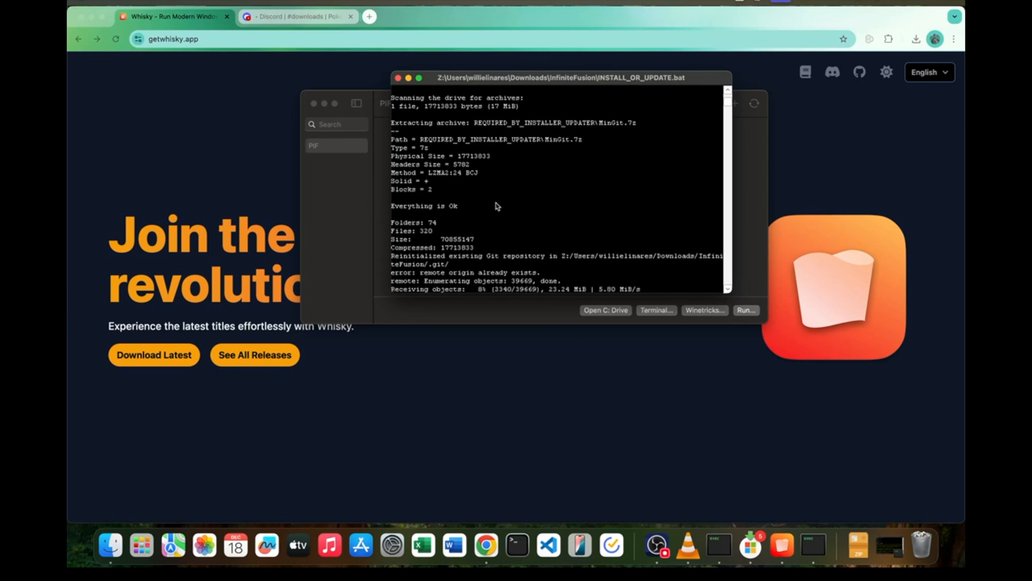
mouse_move(369, 254)
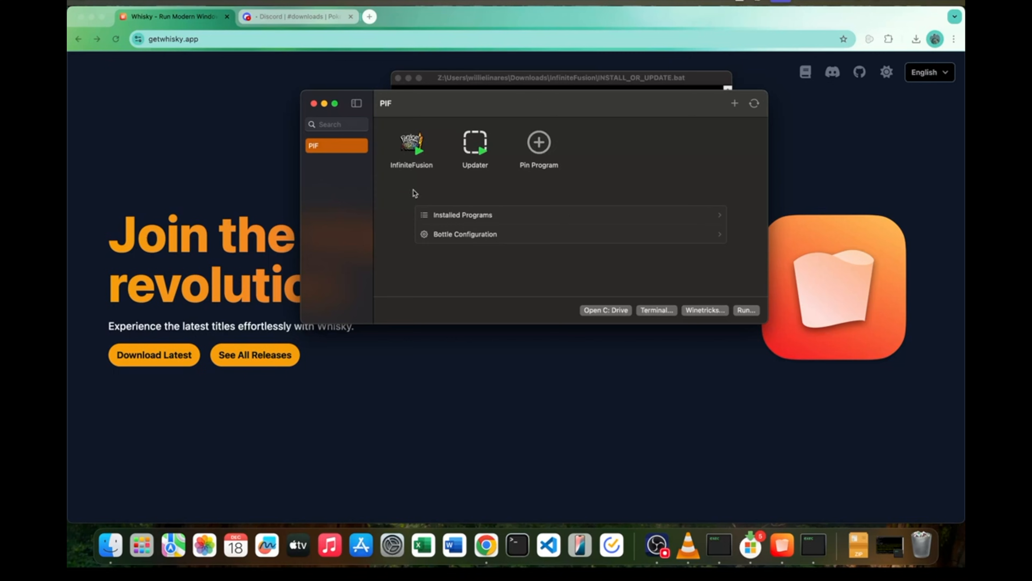
mouse_move(426, 152)
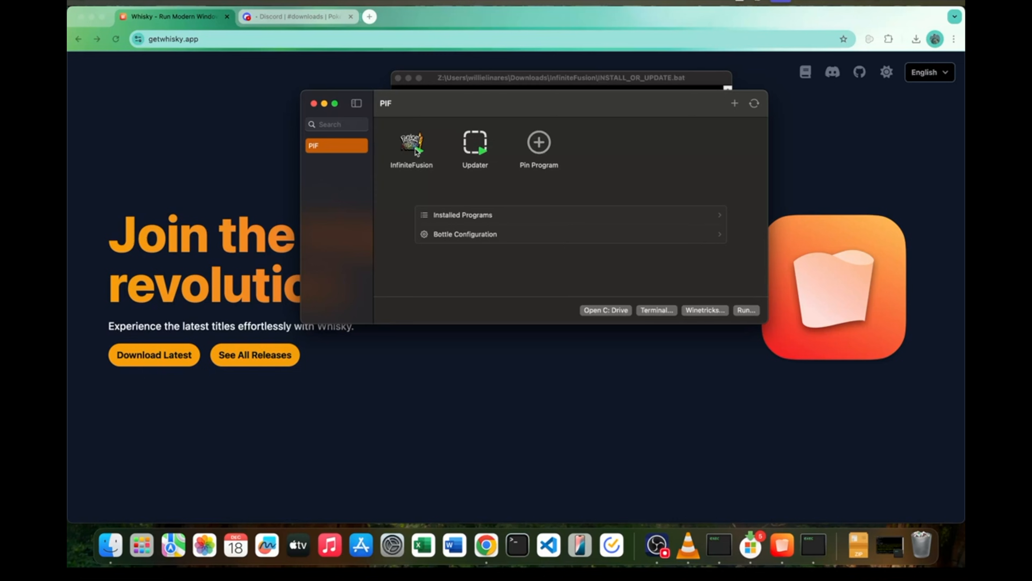
mouse_move(642, 191)
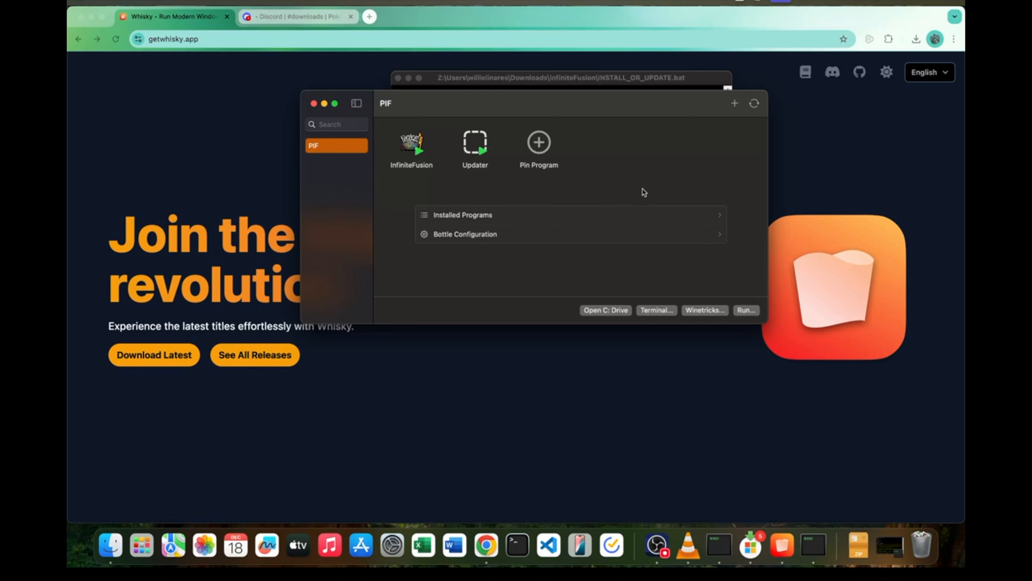